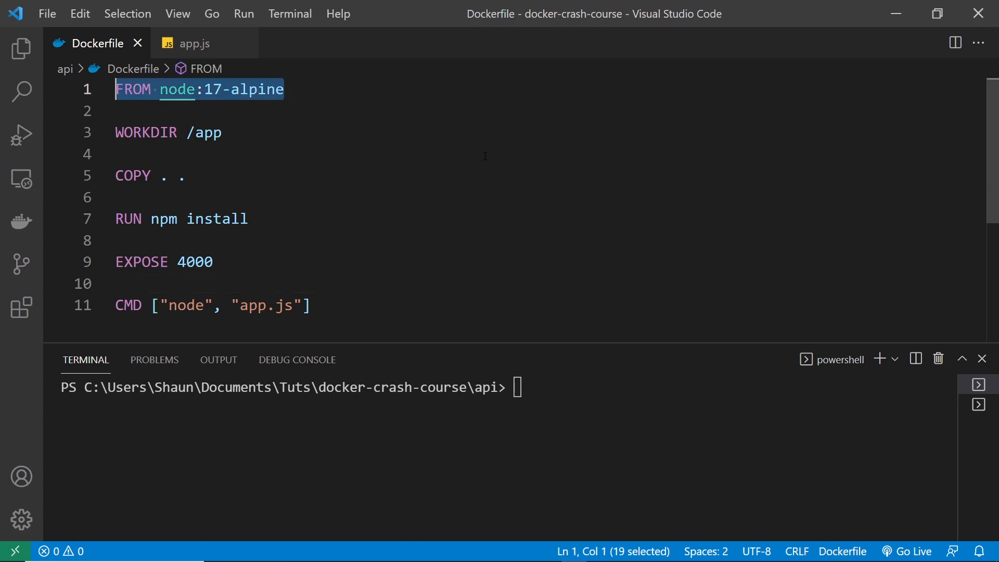
Change the Dockerfile base image from node:17-alpine to node:16-alpine and save.
double_click(213, 131)
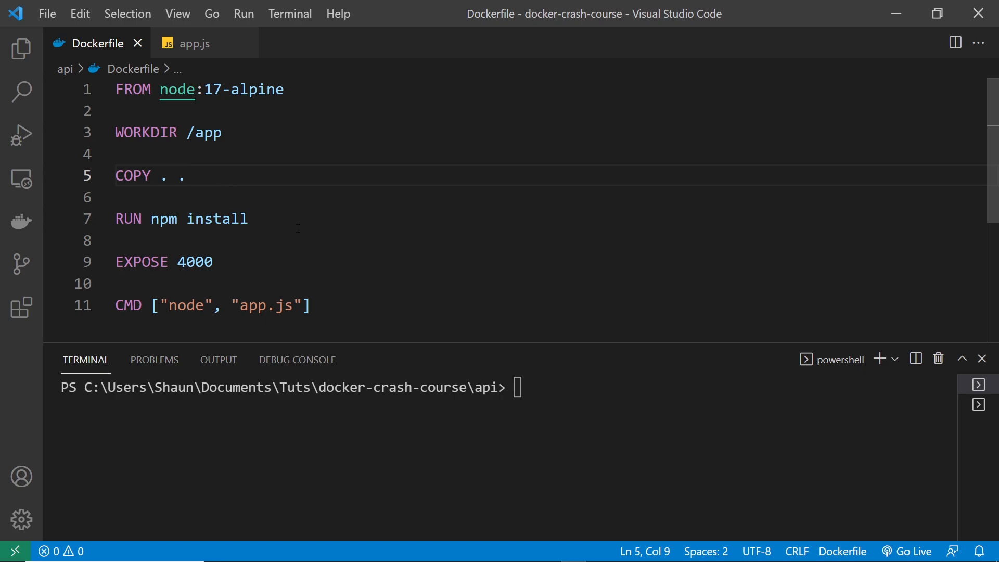
triple_click(181, 218)
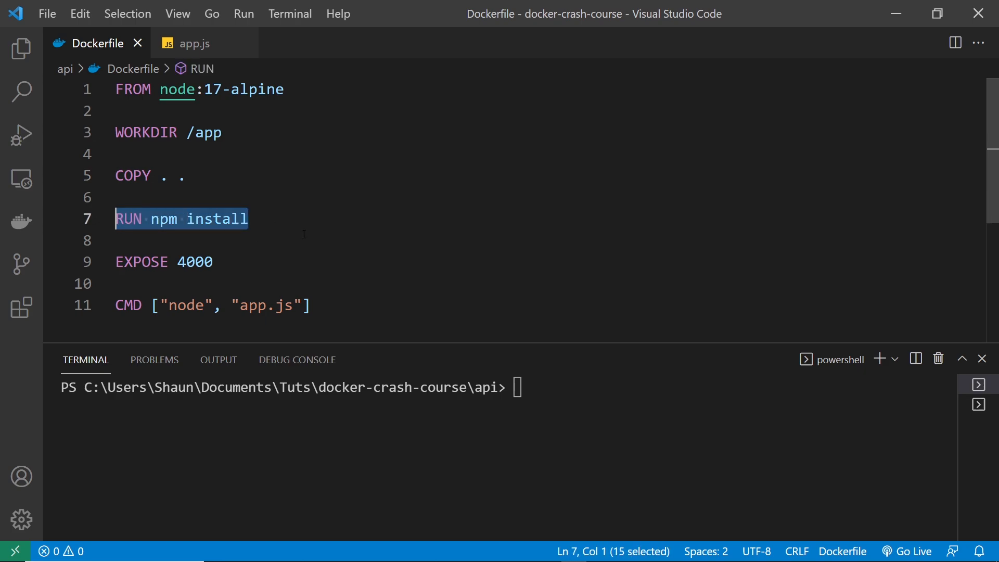
mouse_move(336, 267)
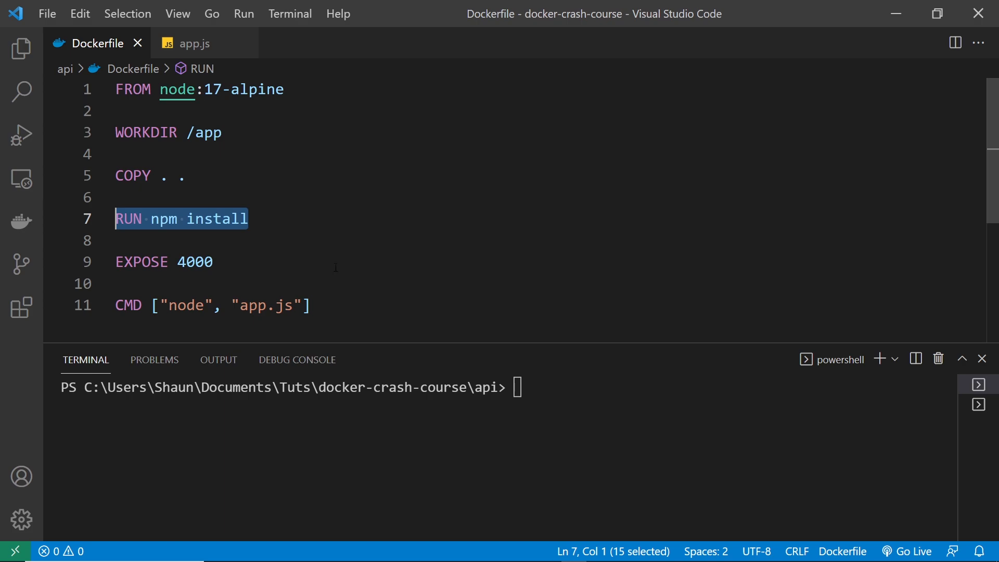
mouse_move(283, 139)
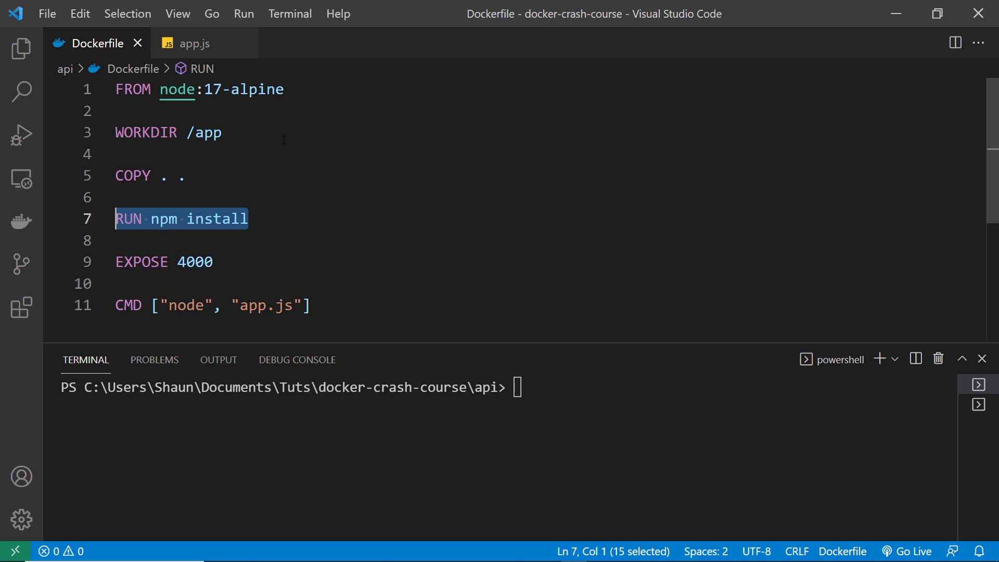
mouse_move(267, 190)
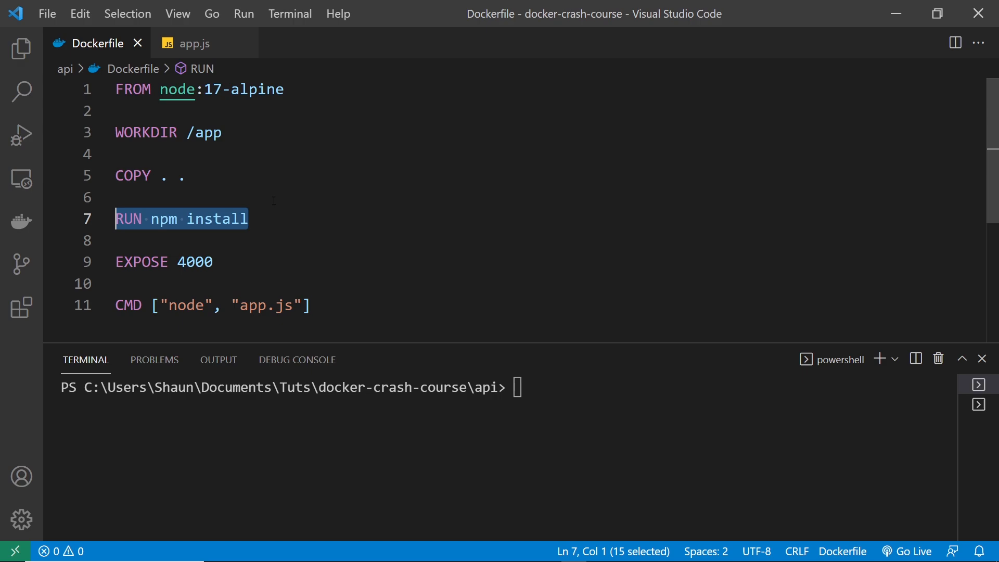
mouse_move(133, 89)
text(6)
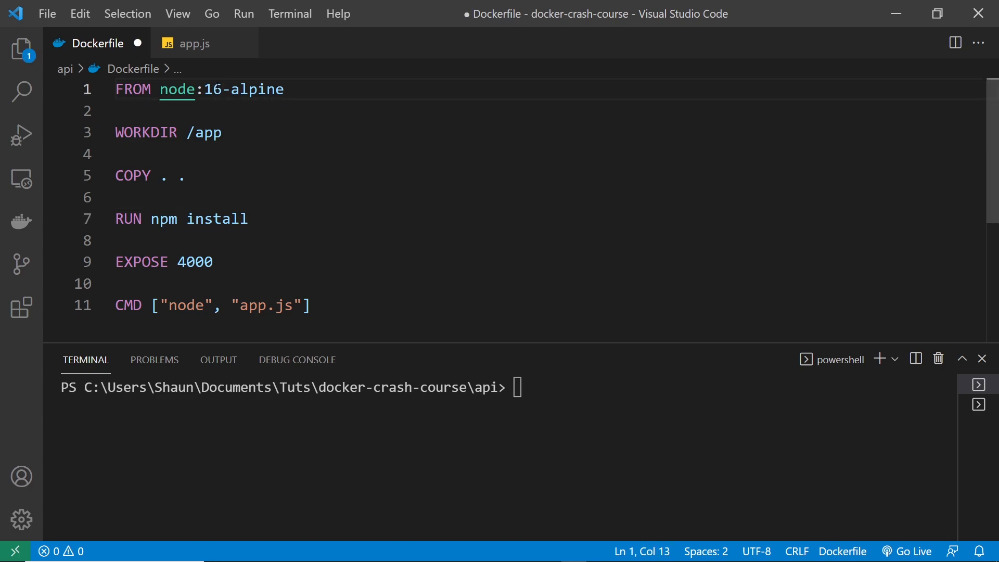
key(ctrl+s)
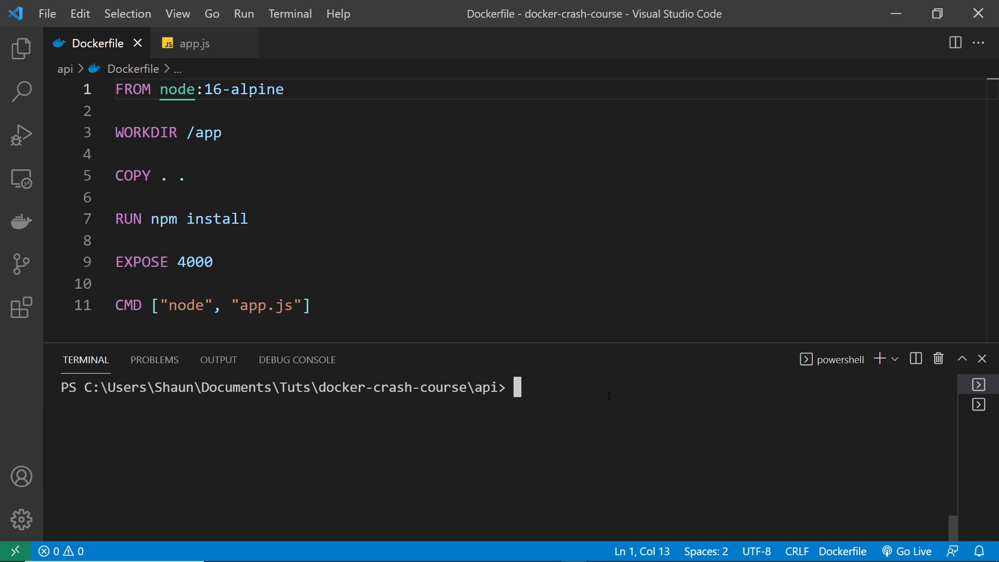
Type 'docker build -t myapp2' in the terminal.
text(docker)
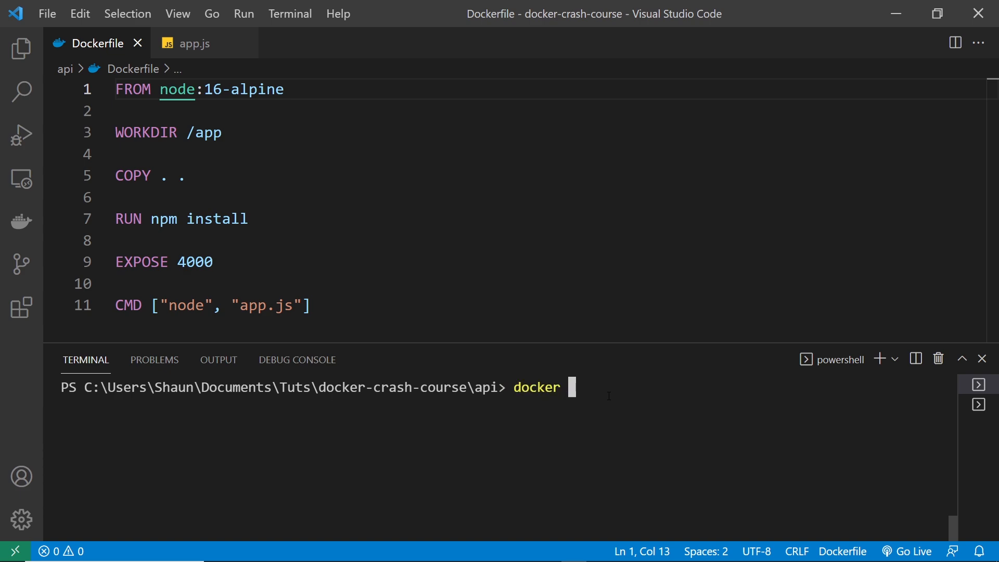
text(build -)
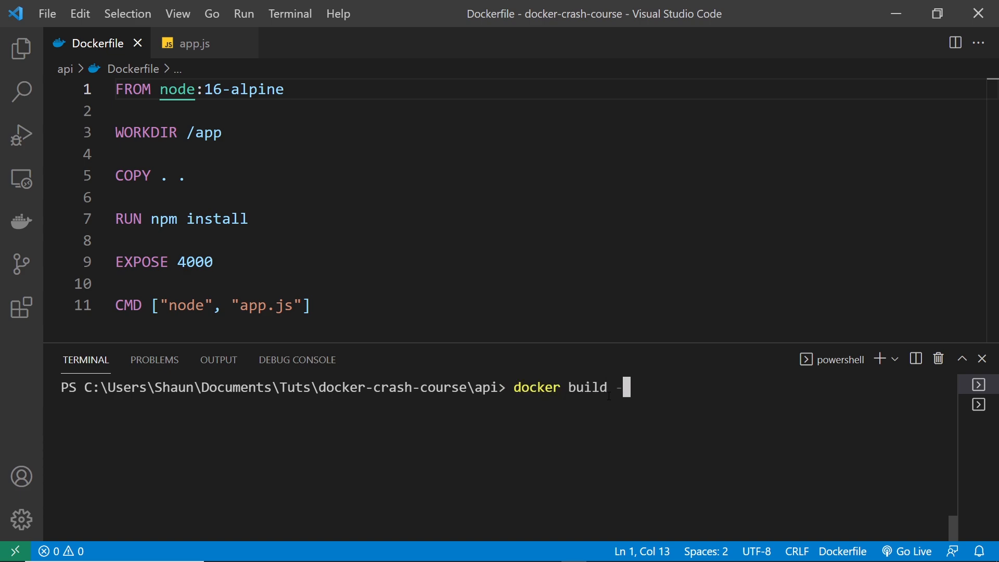
text(t)
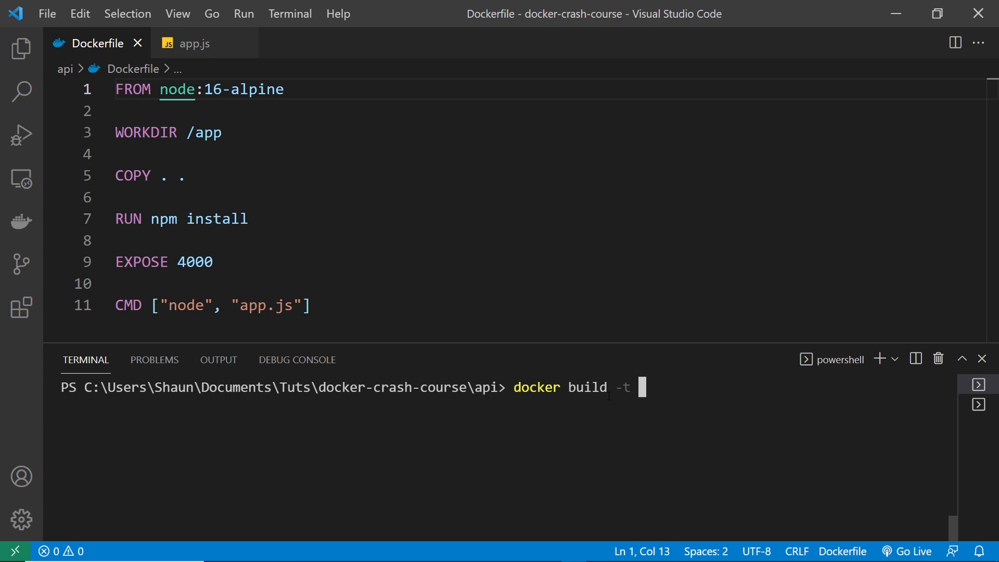
text(myapp2 .)
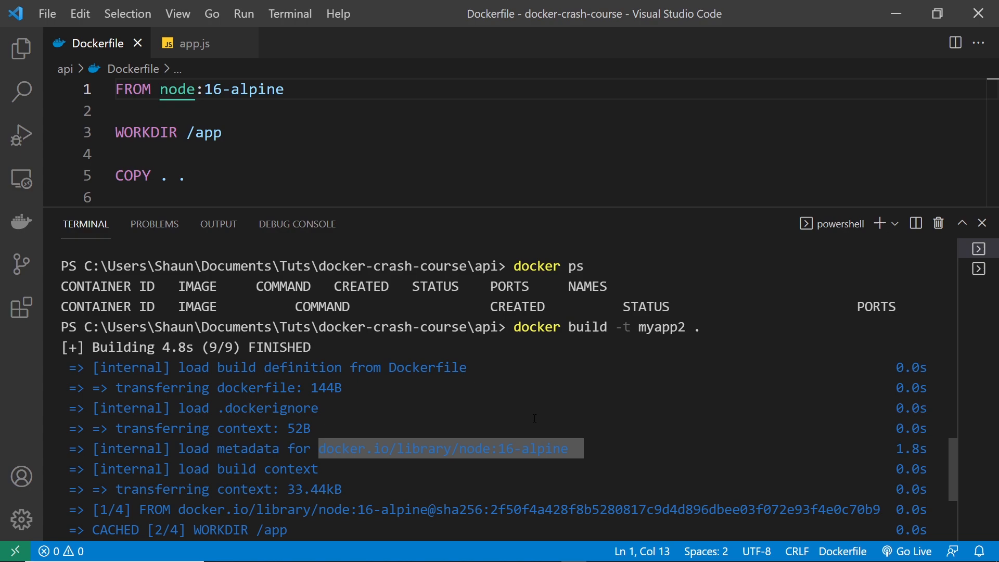
Scroll the terminal output to confirm all four build steps and the myapp2 image.
scroll(down, 3)
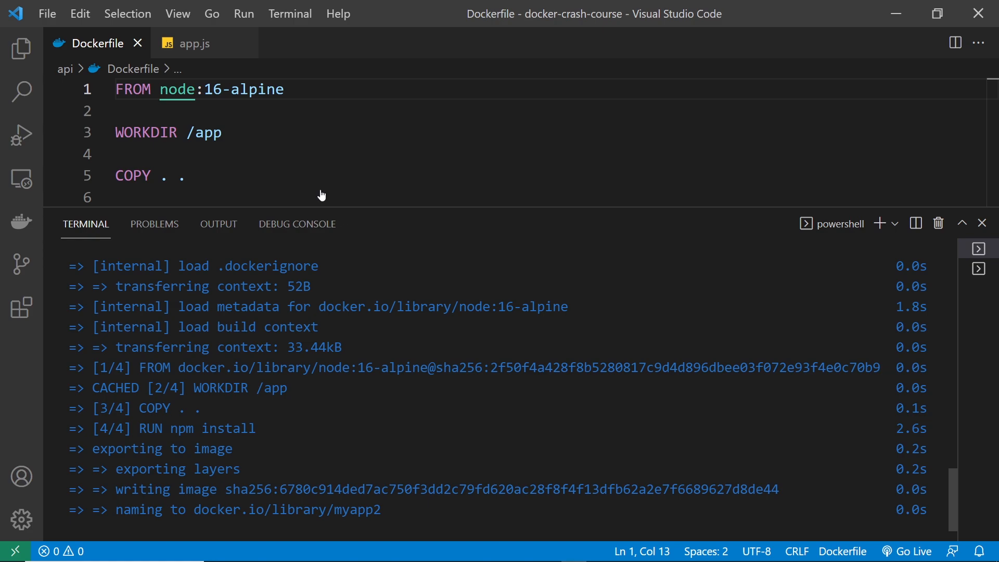
In app.js, change the first review's id from 1 to 5, save, and fix 'Brillian' to 'Brilliant'.
click(192, 42)
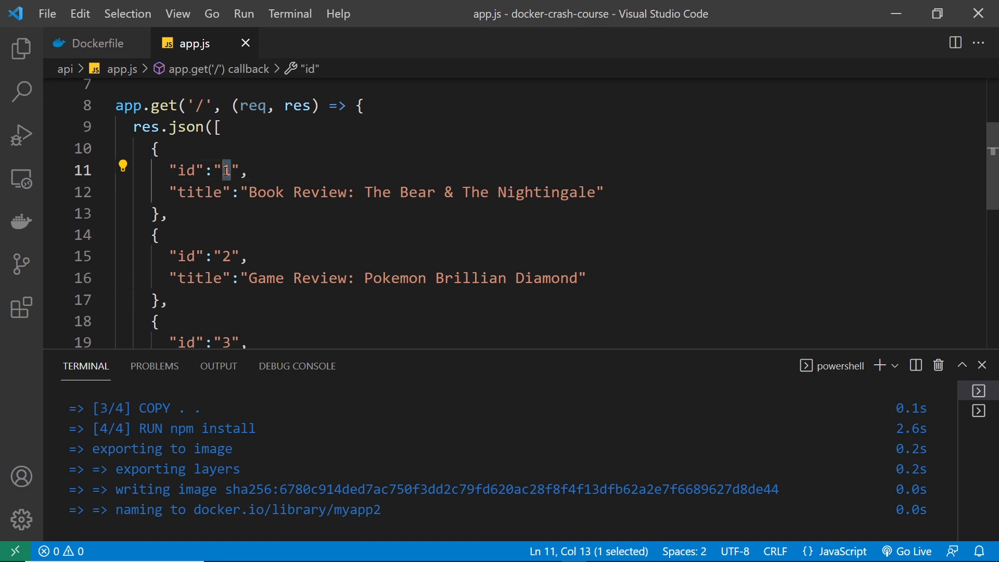
text(5)
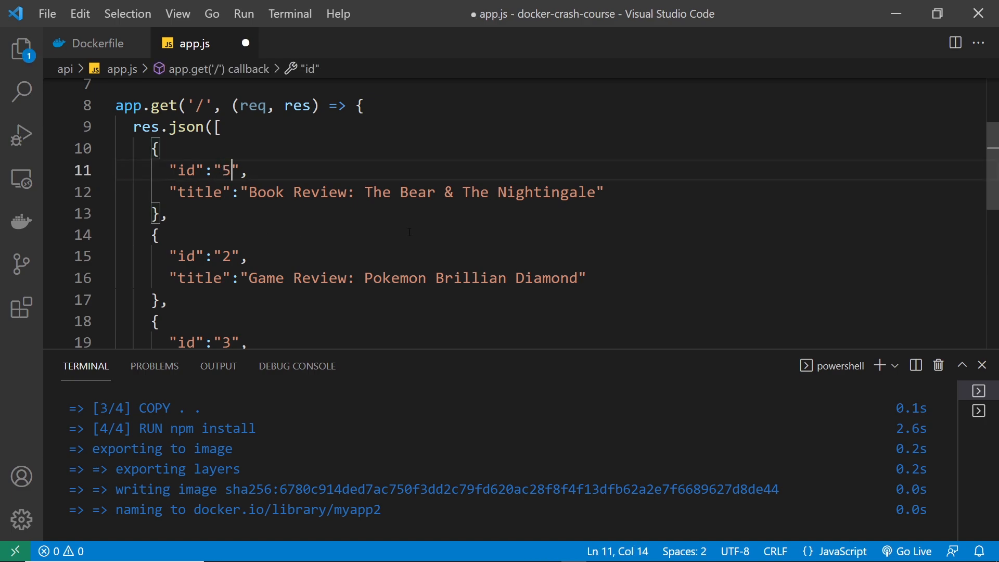
key(ctrl+s)
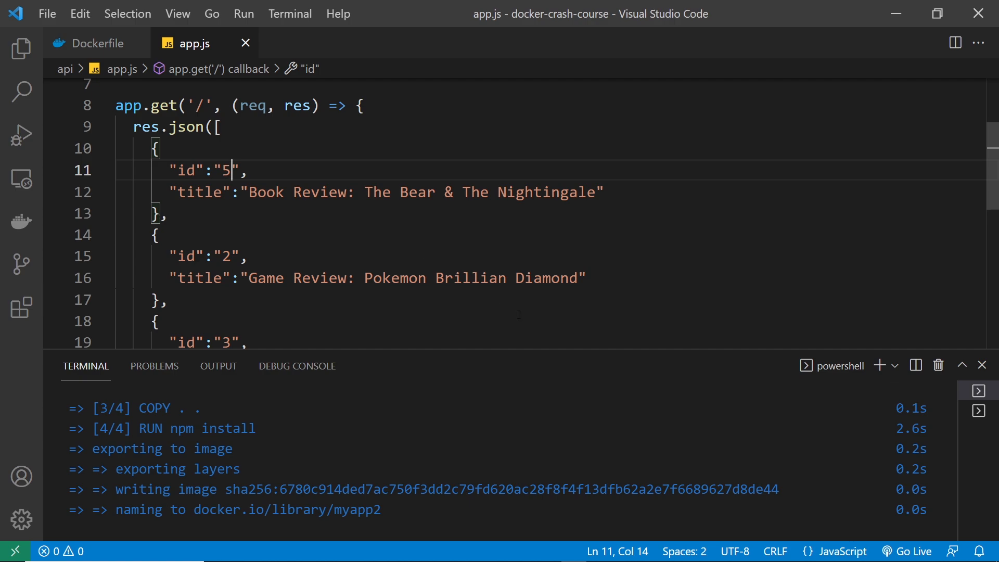
double_click(414, 278)
text(t)
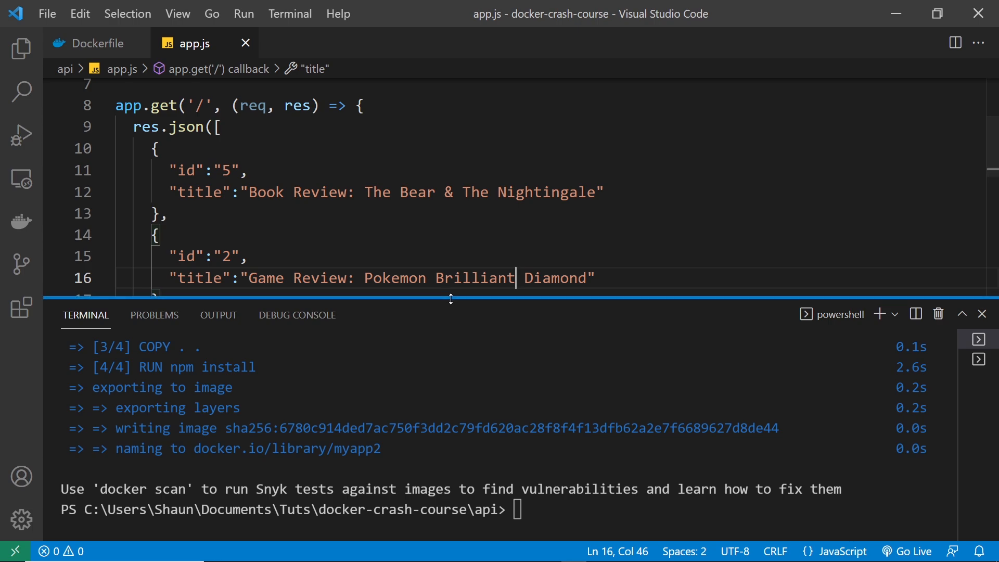
drag(451, 300, 473, 242)
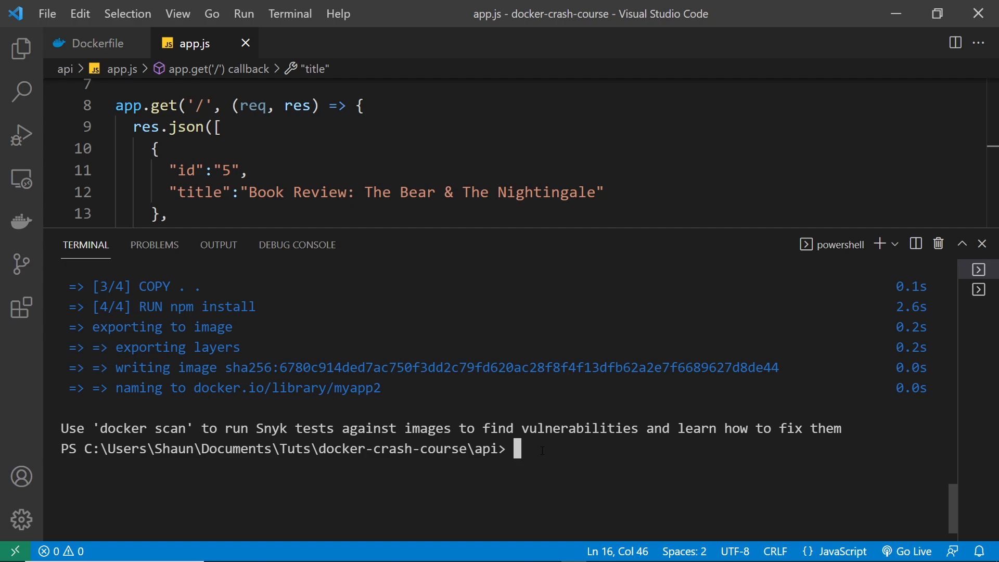
Run 'docker build -t myapp3 .' in the terminal.
text(docker b)
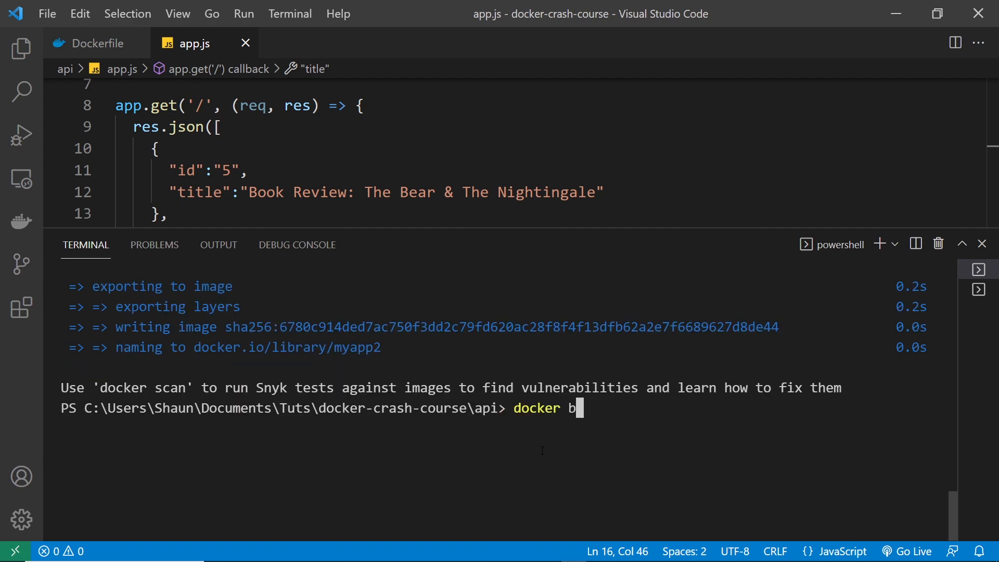
text(uild -t m)
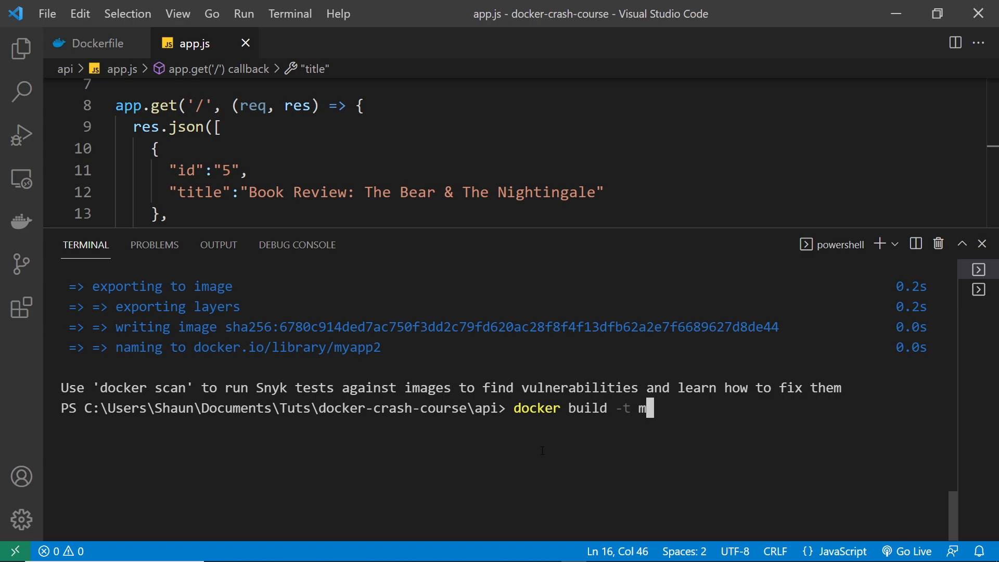
text(yapp3 .)
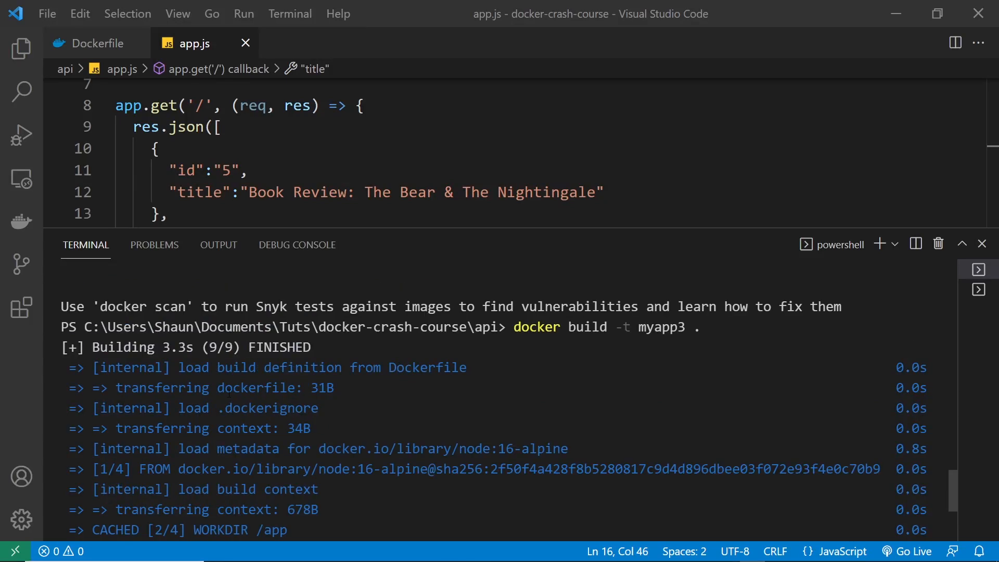
double_click(181, 347)
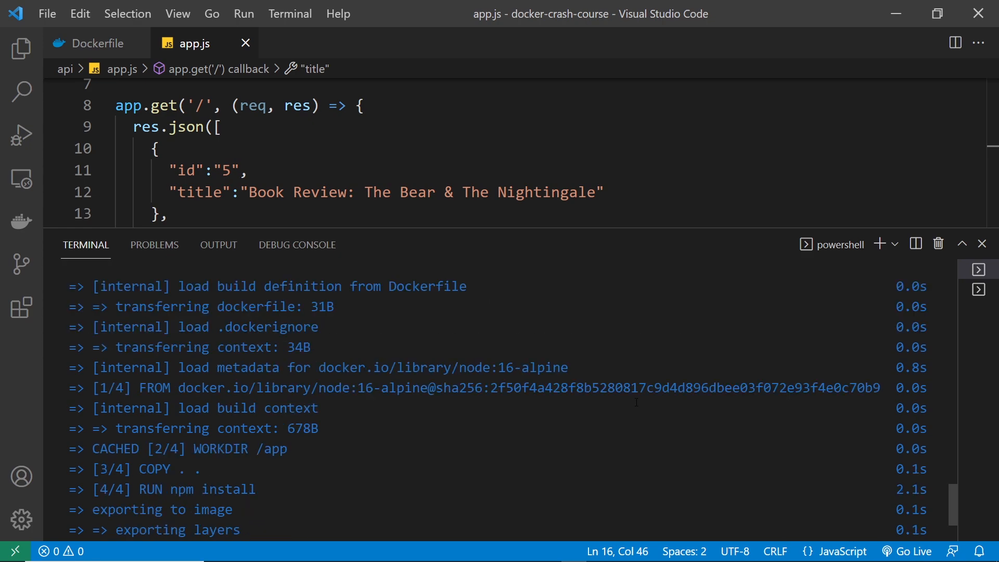
mouse_move(425, 437)
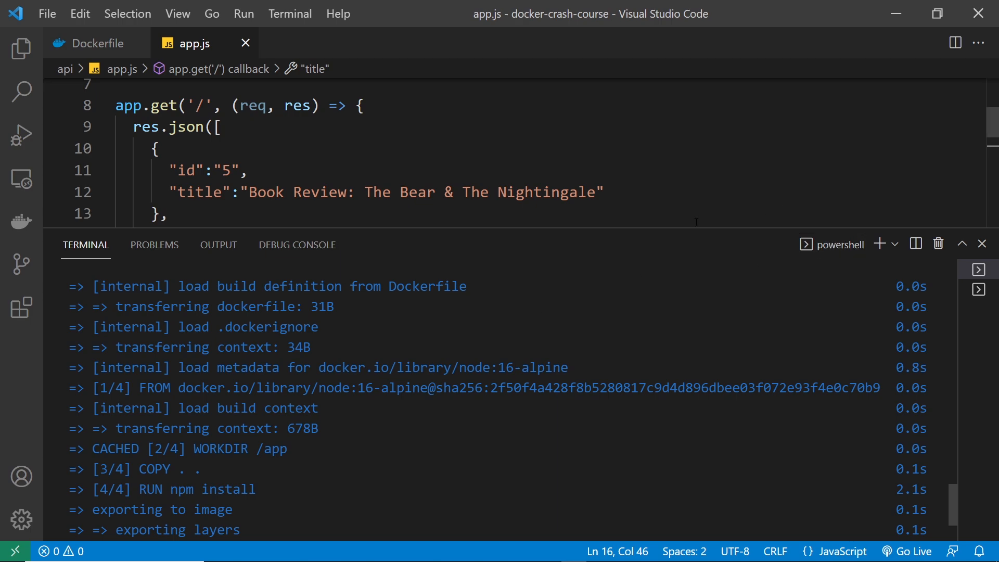
mouse_move(244, 43)
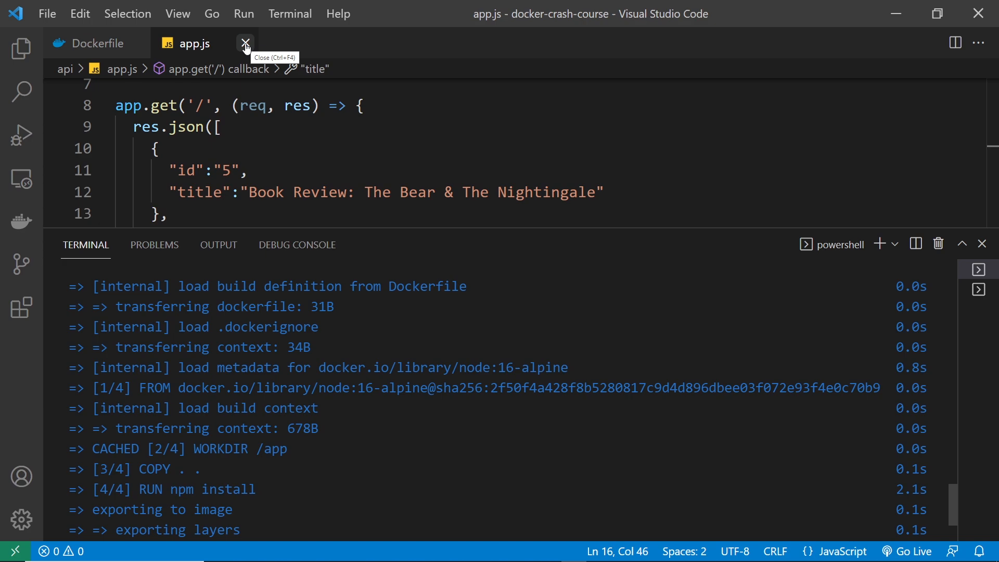
Close the app.js tab, leaving the Dockerfile as the only open file.
click(244, 43)
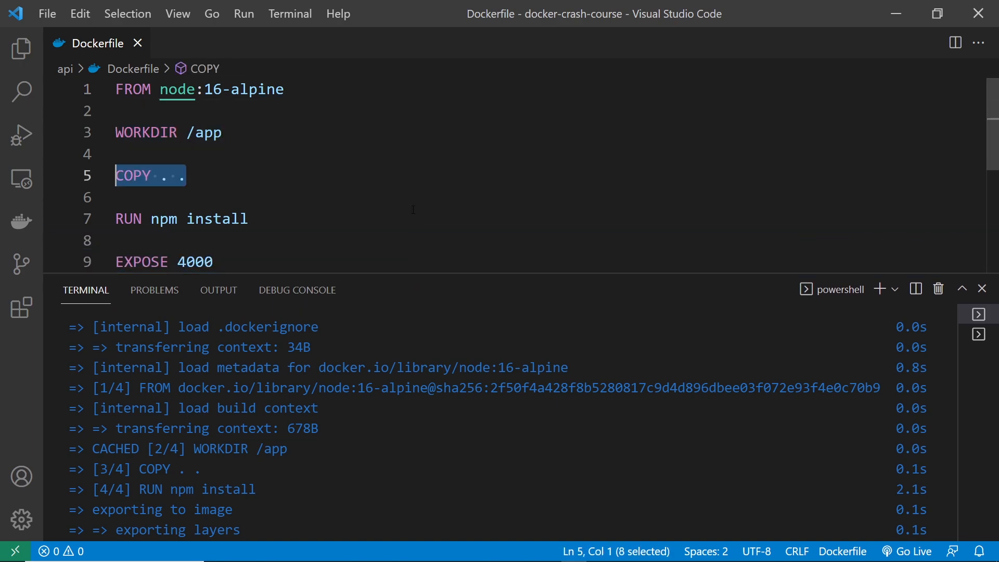
mouse_move(365, 321)
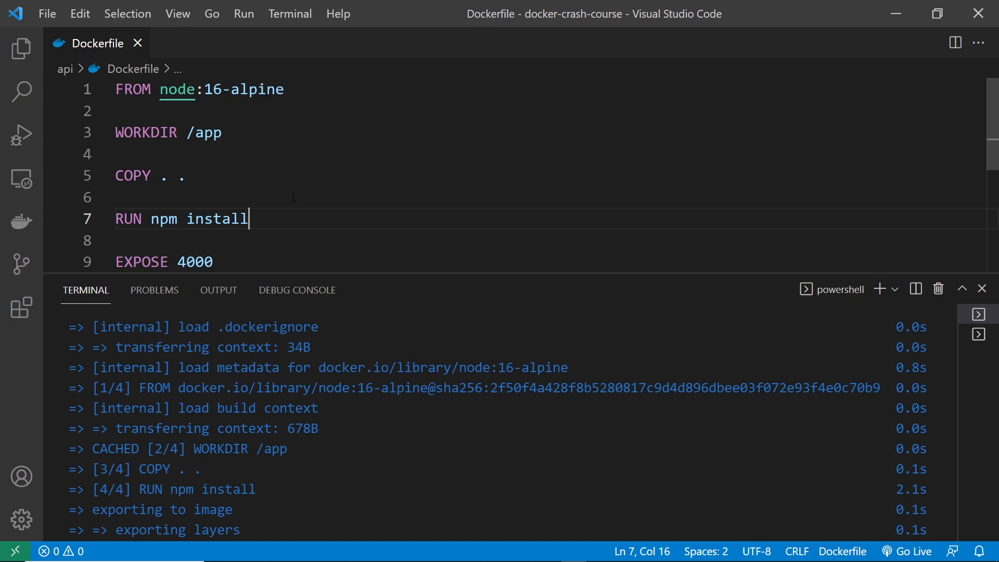
mouse_move(168, 289)
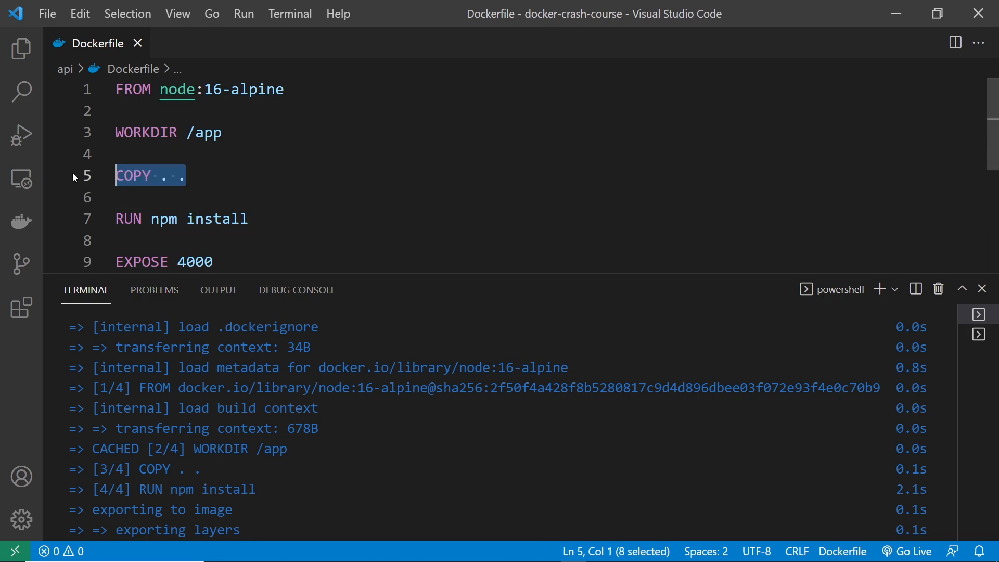
scroll(down, 3)
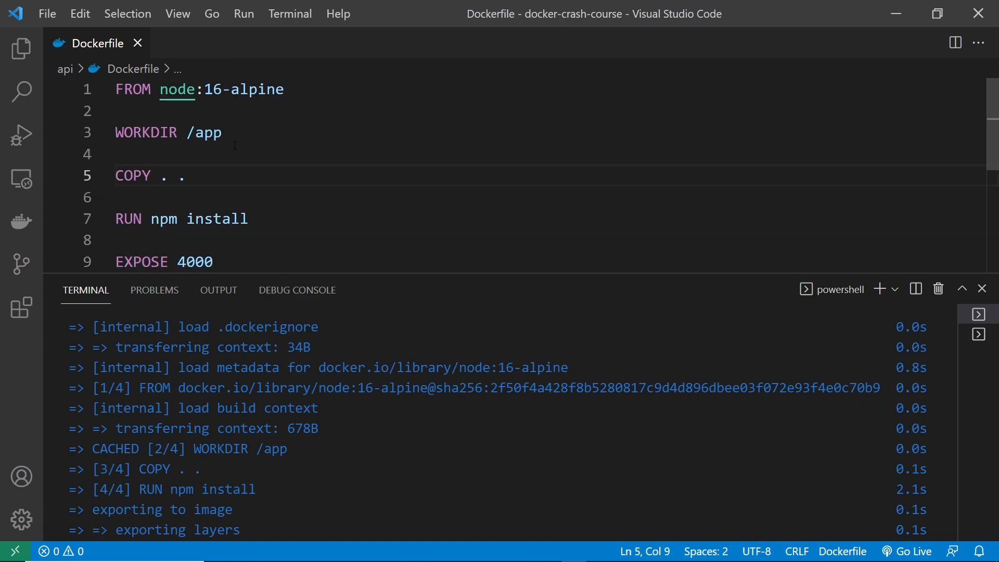
Cut line 7 'RUN npm install' from the Dockerfile, leaving a blank line.
drag(116, 89, 222, 133)
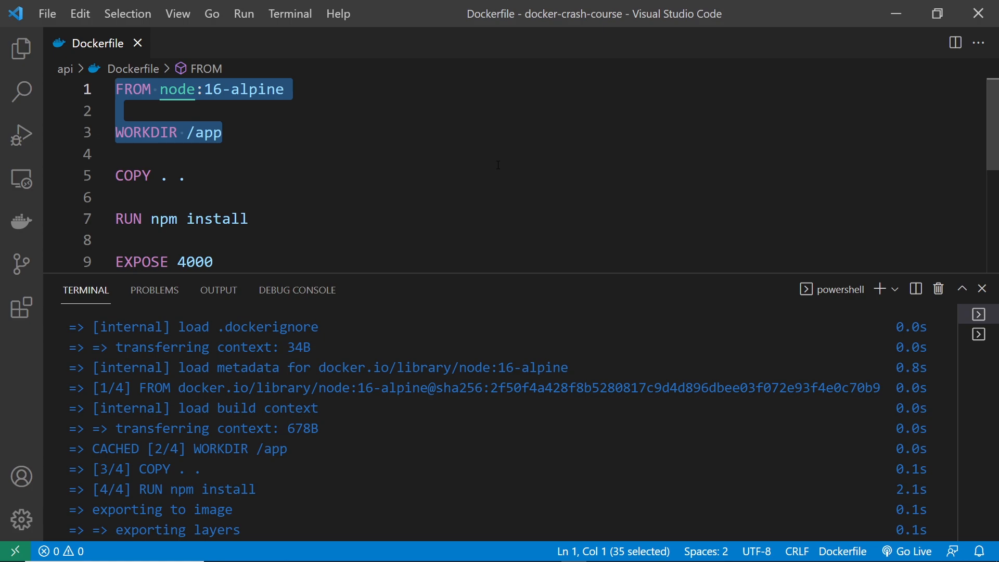
click(229, 132)
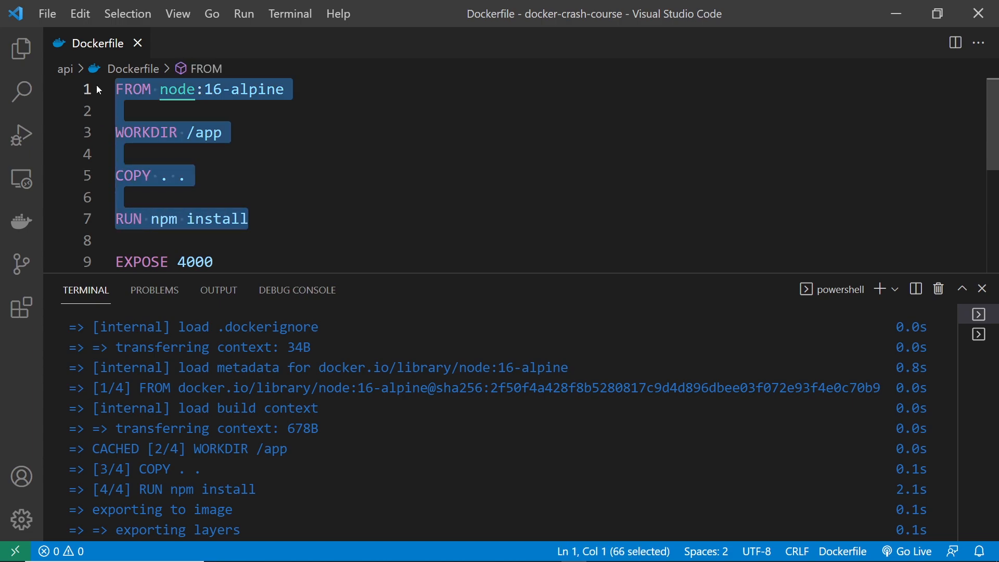
mouse_move(283, 168)
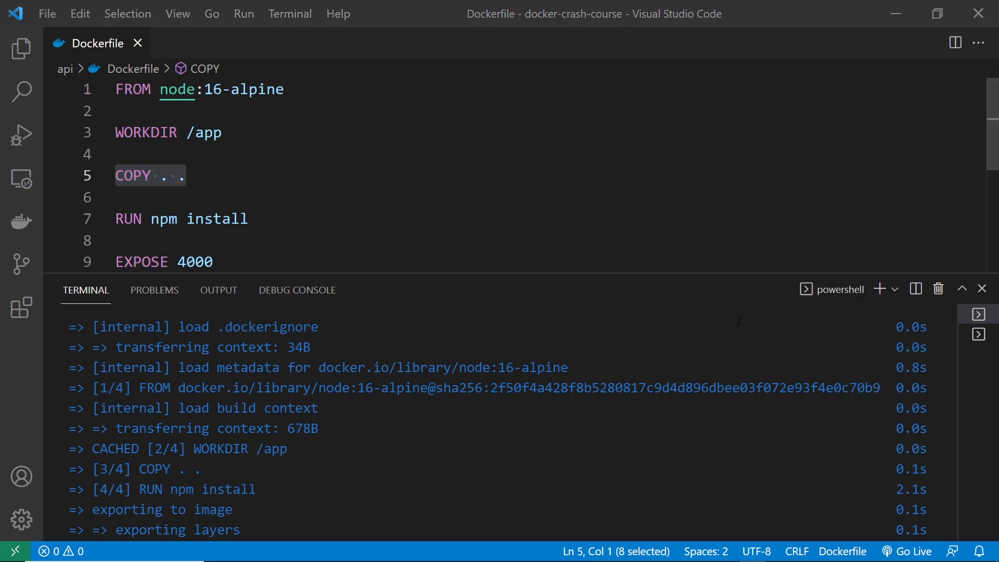
mouse_move(277, 227)
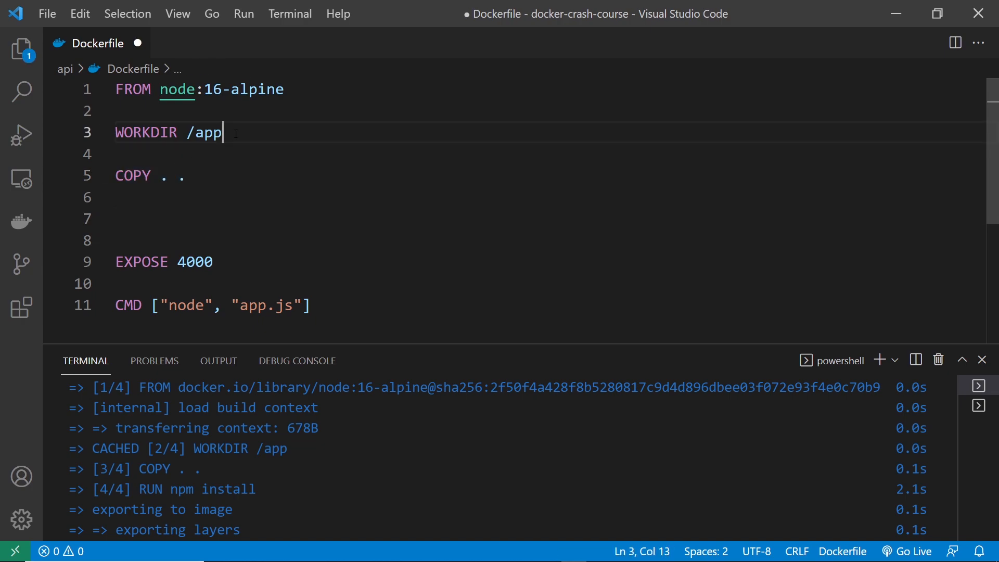
Paste 'RUN npm install' on line 5 above COPY . . and show the Explorer panel.
text(RUN npm install)
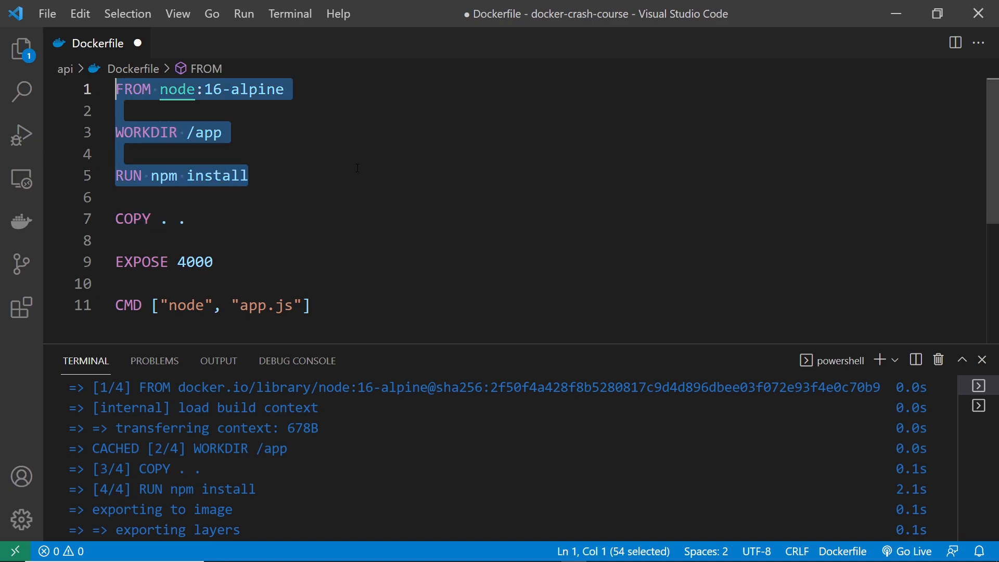
mouse_move(361, 255)
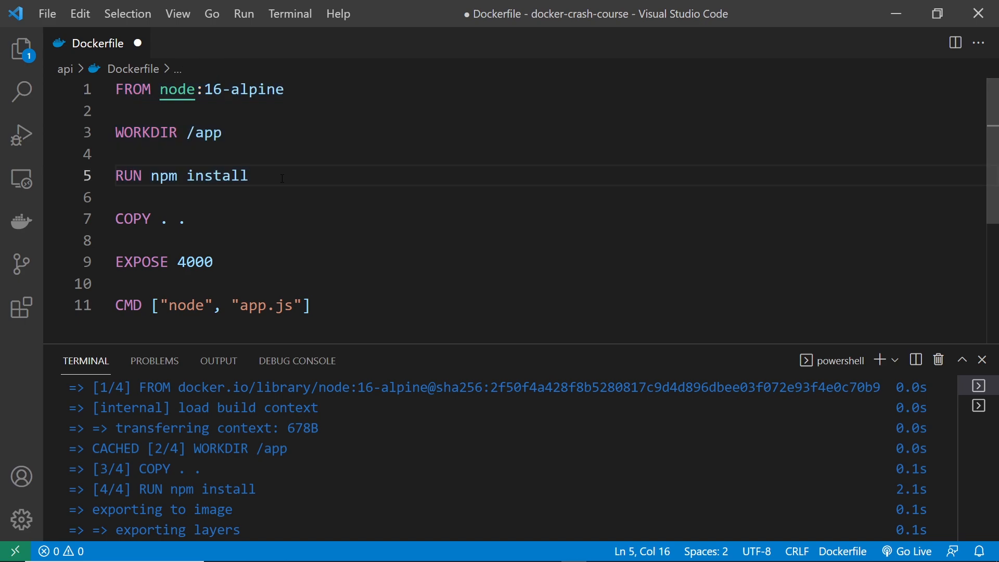
triple_click(181, 175)
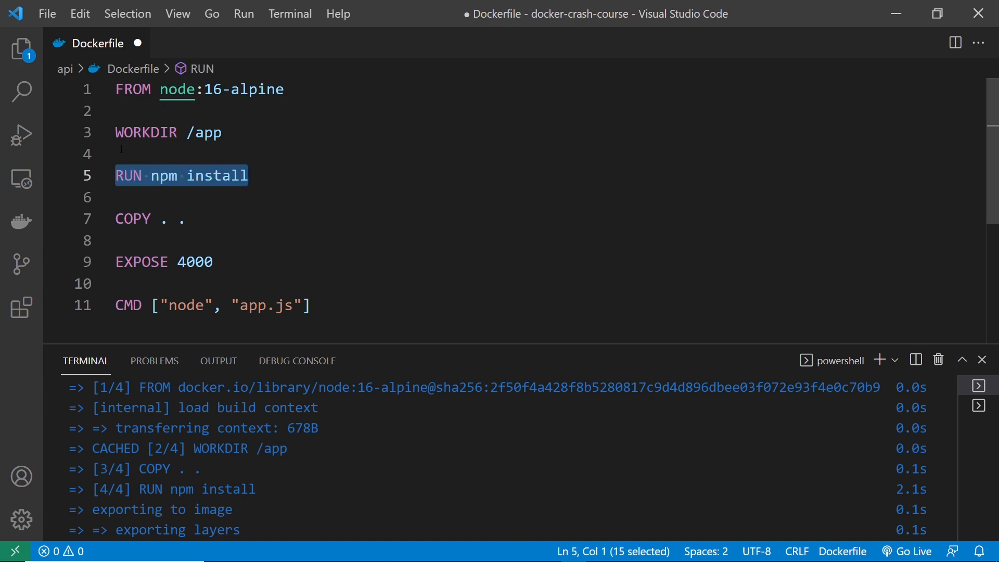
click(21, 50)
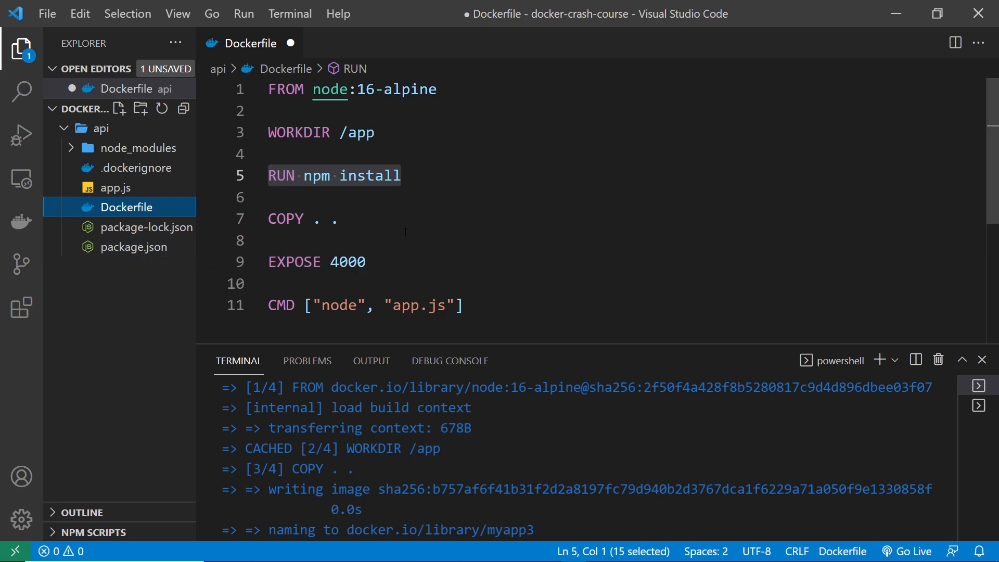
mouse_move(216, 252)
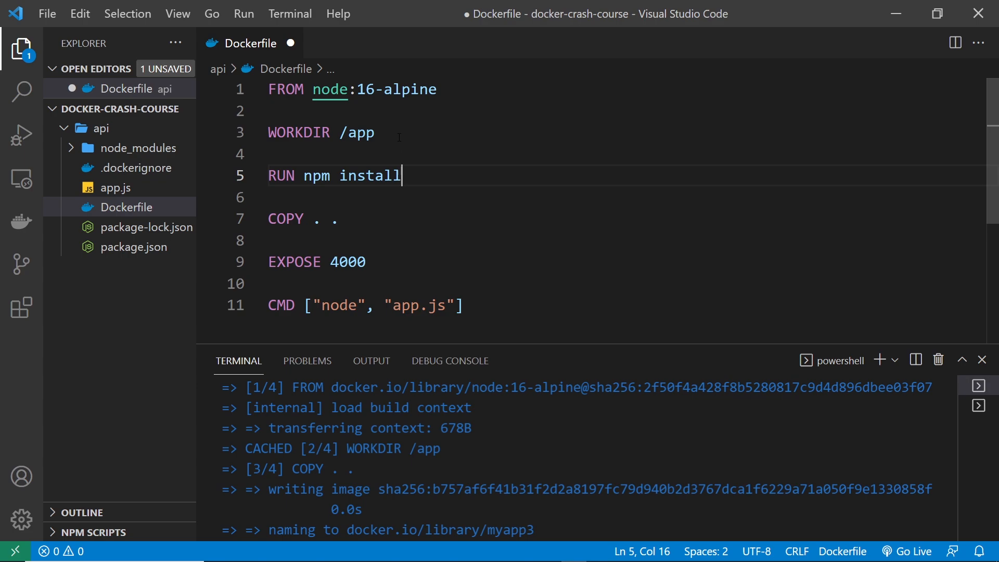
Add 'COPY package.json .' as line 5, above RUN npm install.
text(C)
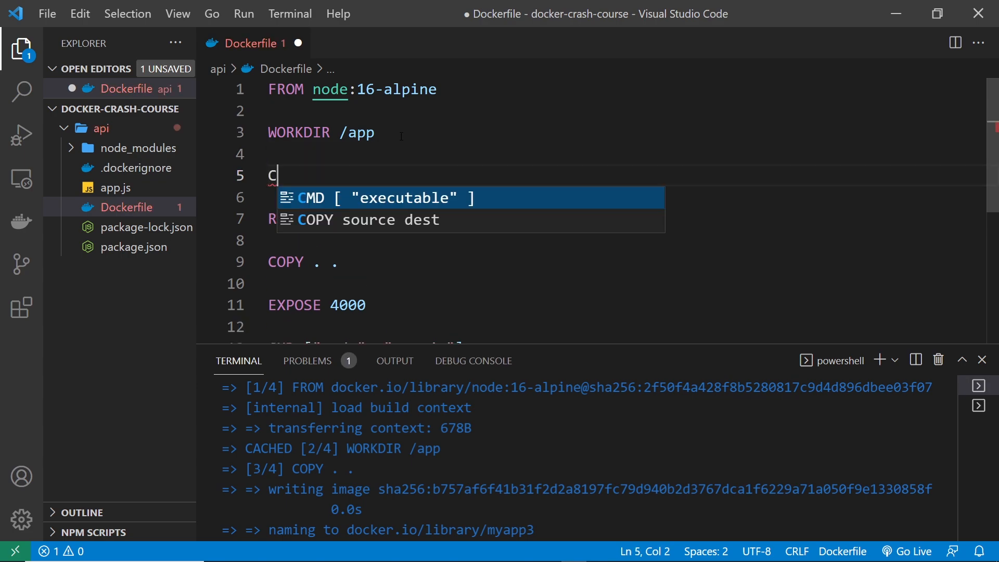
text(OPY pa)
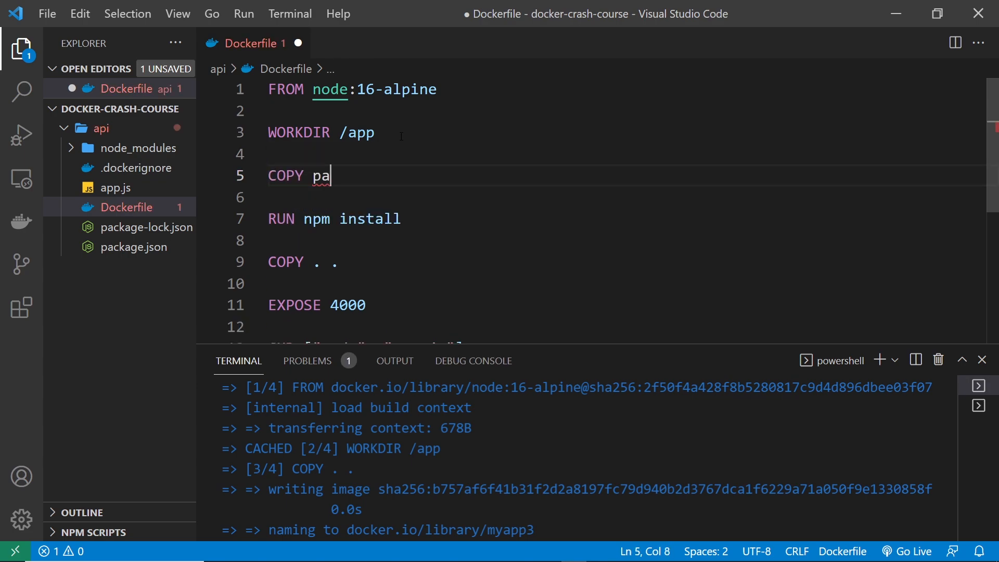
text(ckage.j)
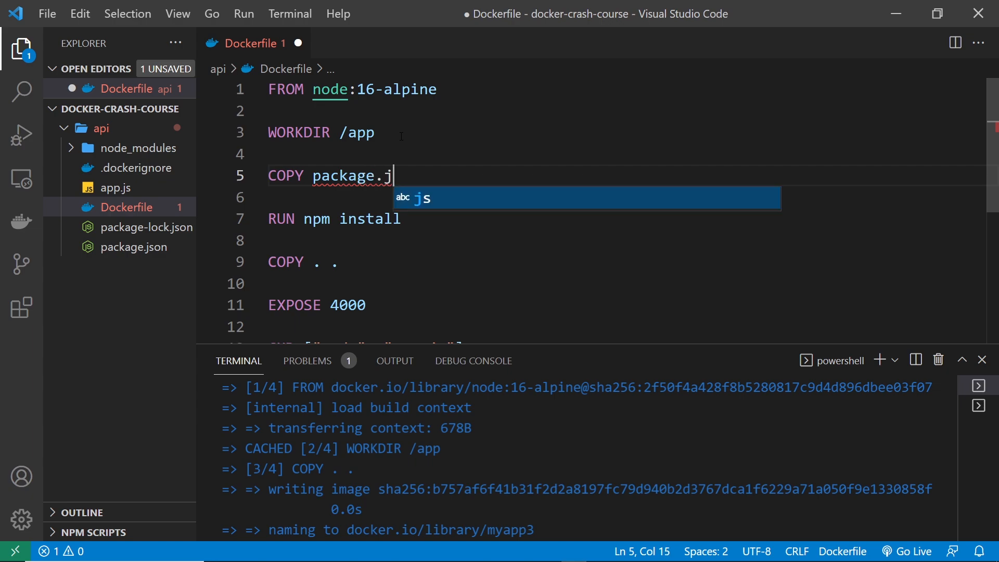
text(son)
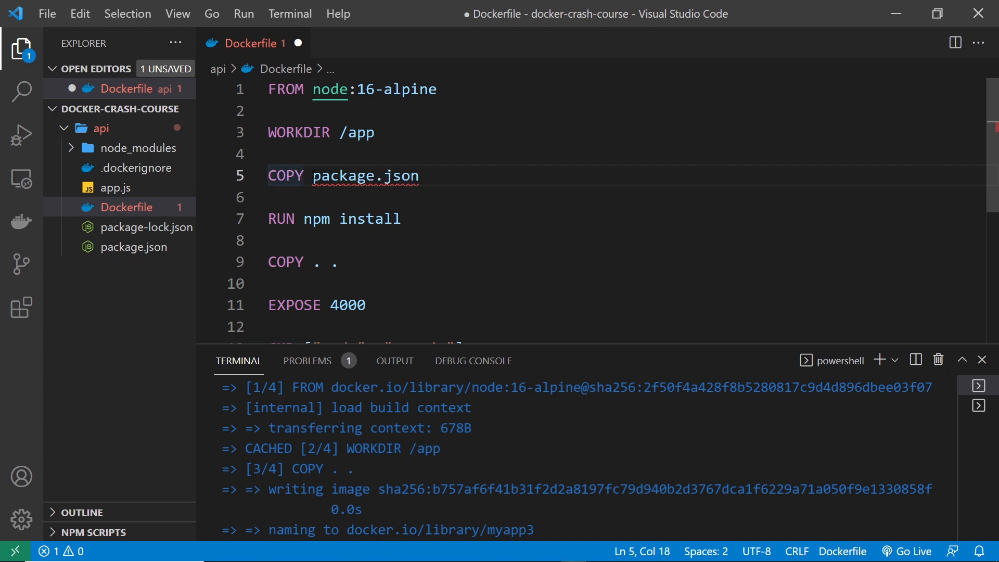
double_click(285, 176)
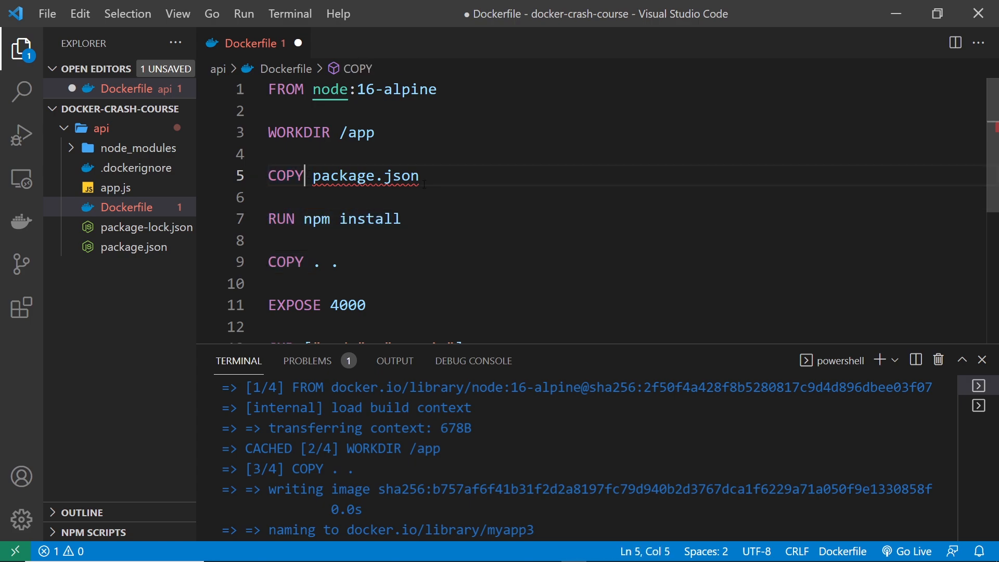
double_click(364, 175)
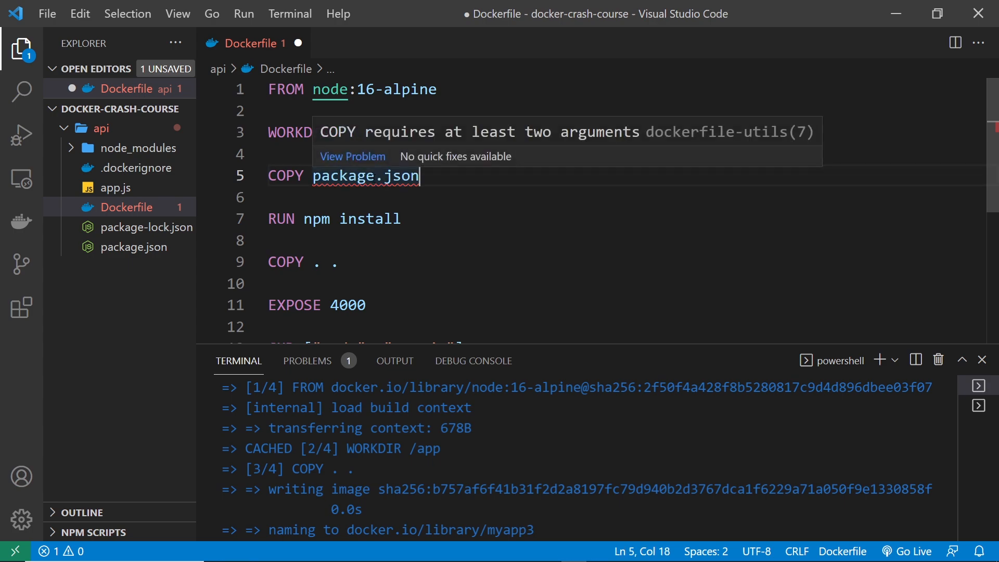
text(.)
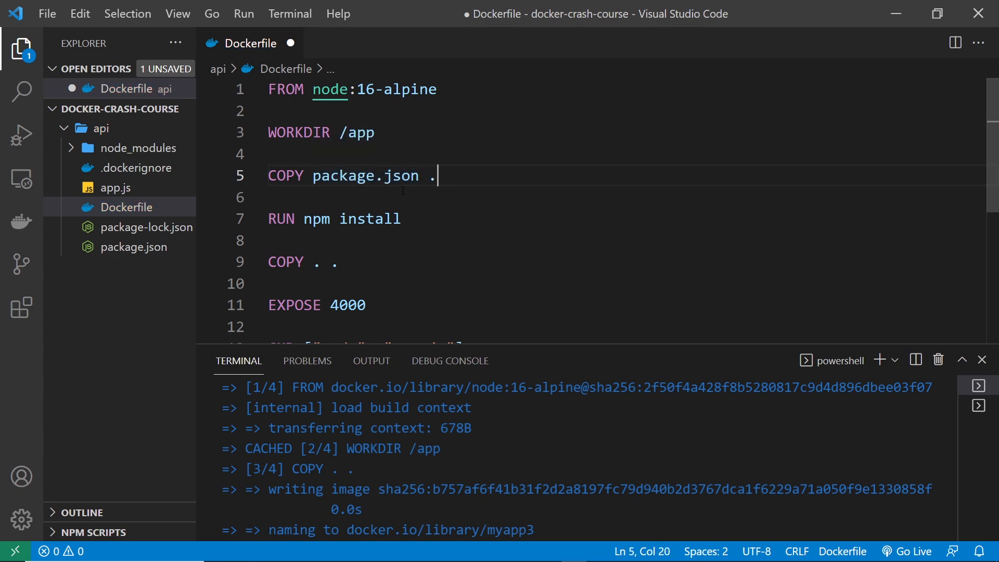
double_click(364, 176)
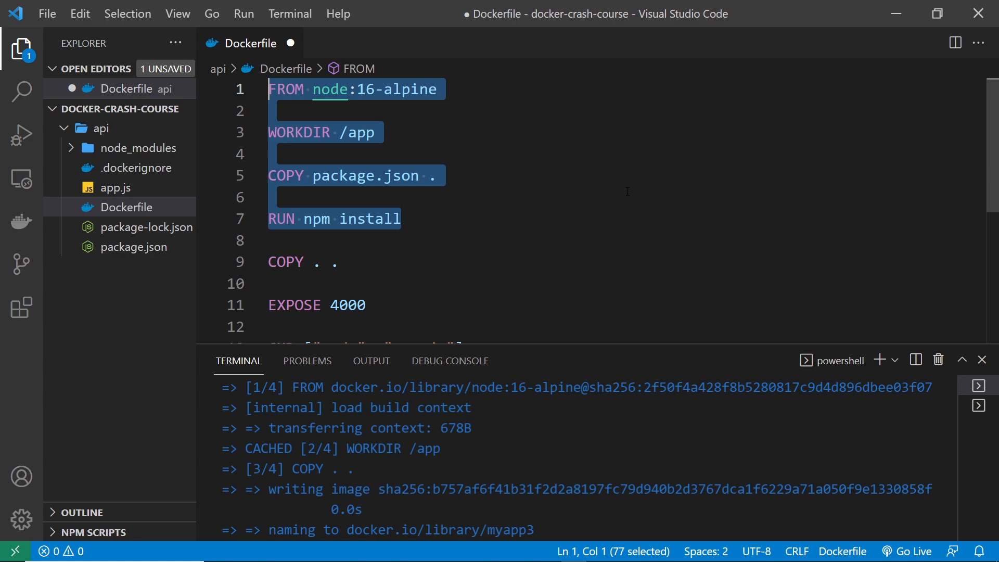
mouse_move(579, 247)
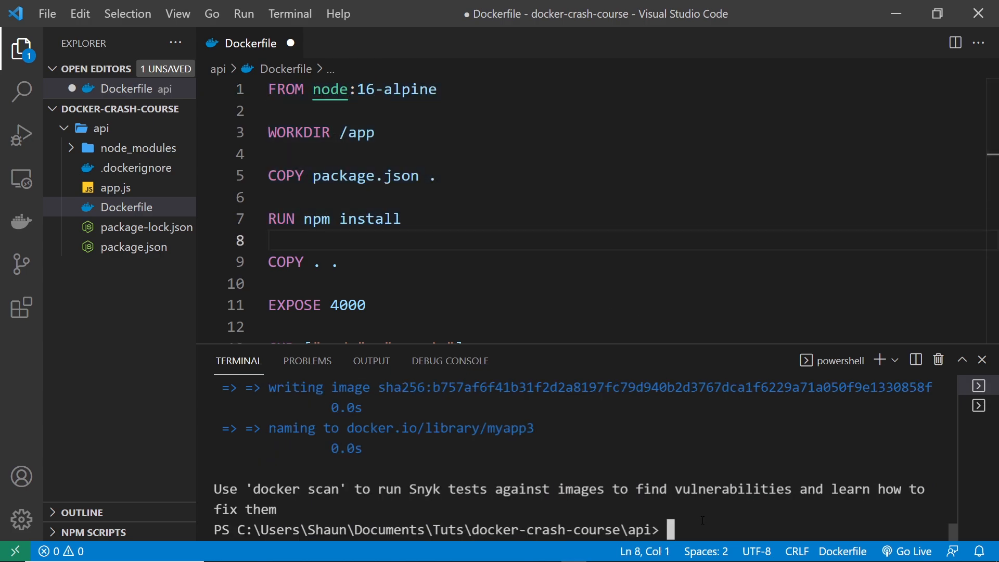
Run 'docker build -t myapp4 .' and highlight the CACHED WORKDIR step in the output.
text(docker bu)
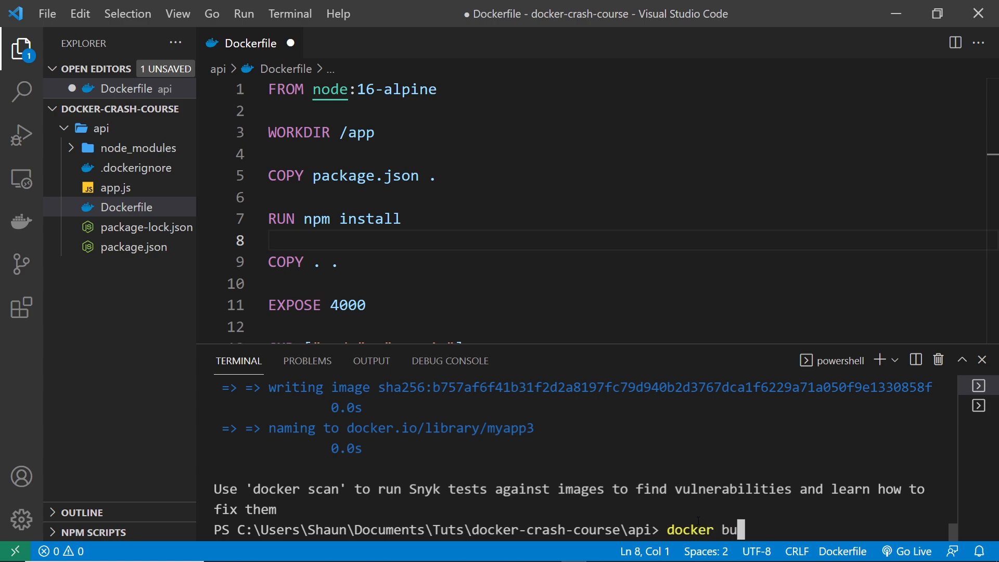
text(ild -)
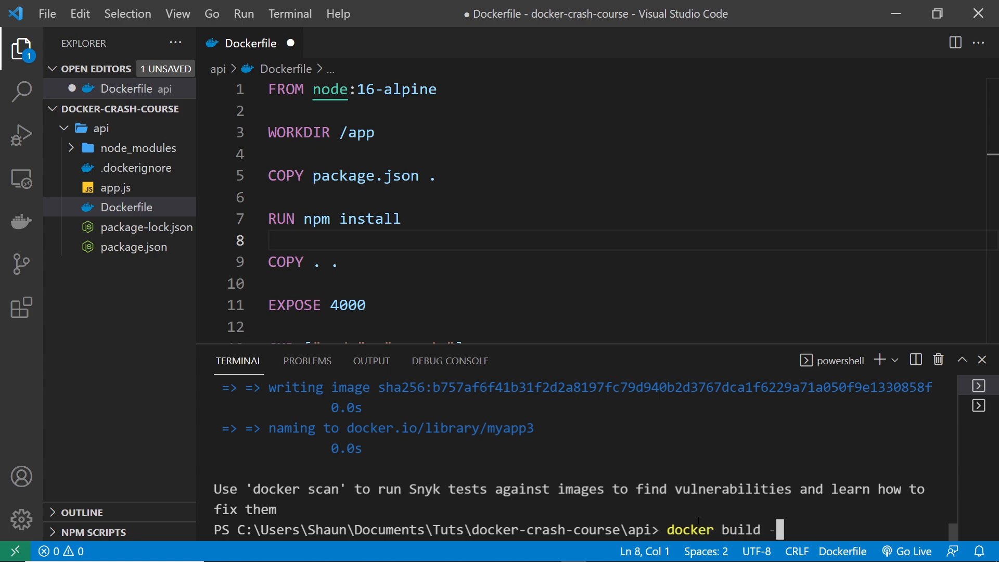
text(t mya)
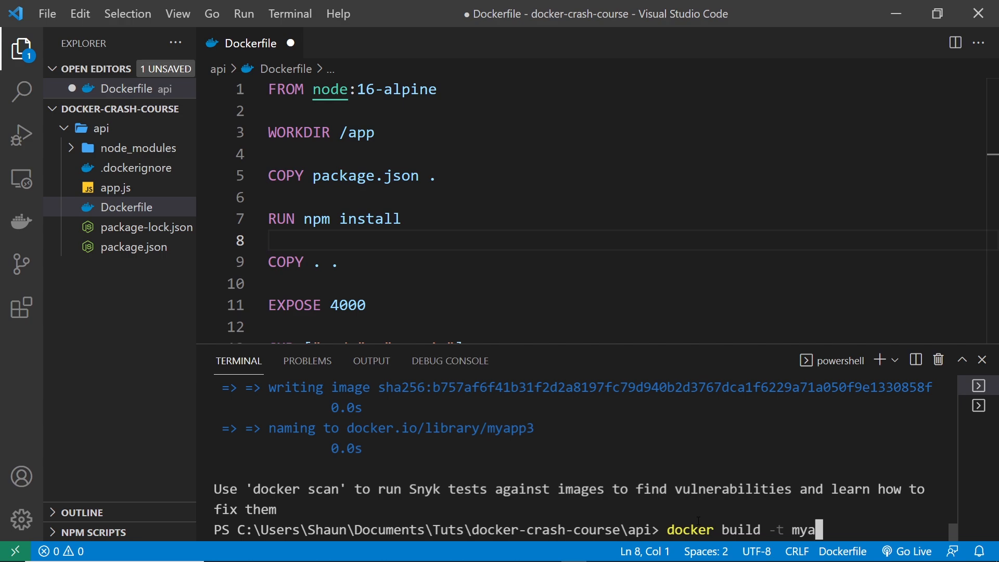
text(4)
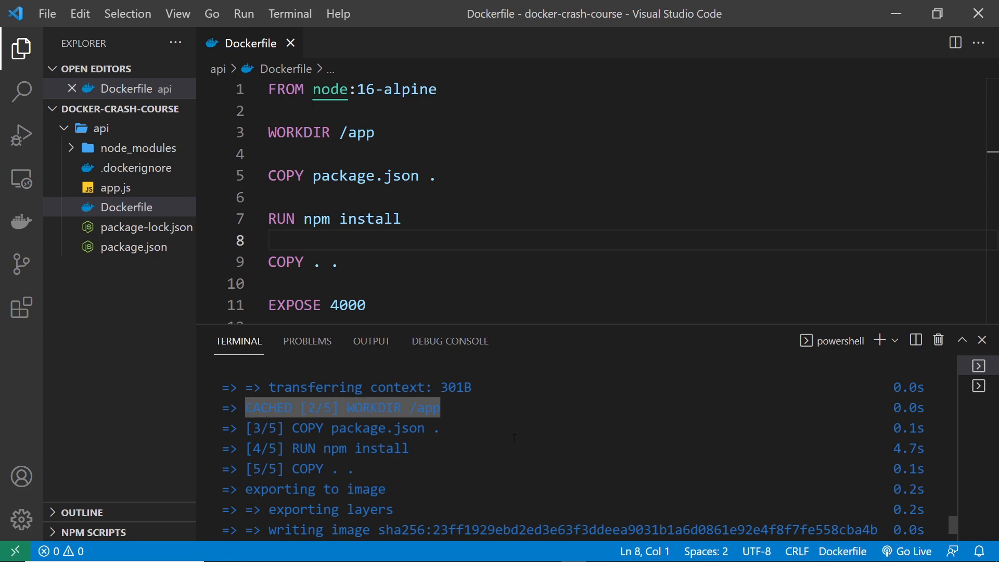
drag(270, 89, 395, 133)
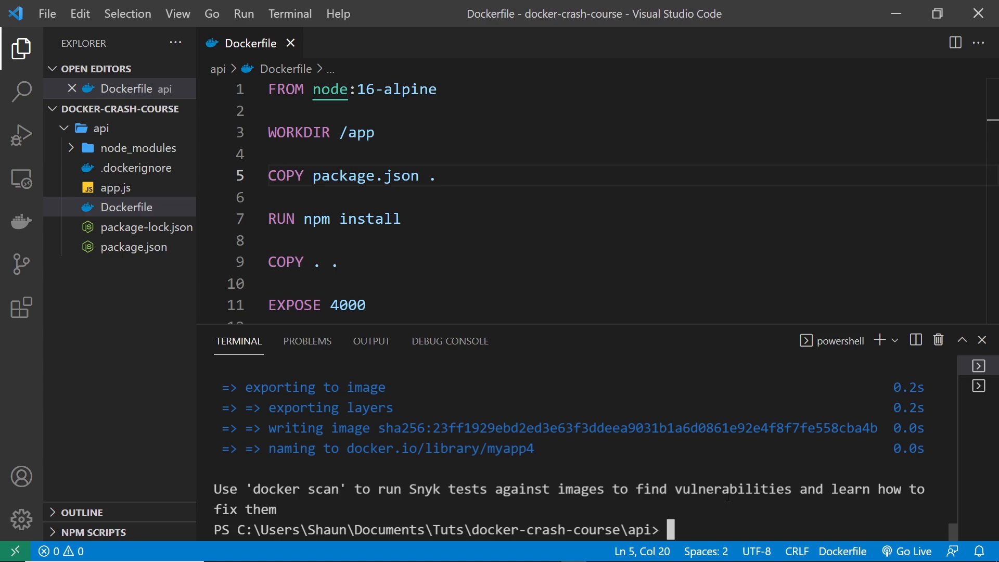
Run 'docker build -t myapp5 .' in the terminal and let the build finish.
text(docker build -t myapp4 .)
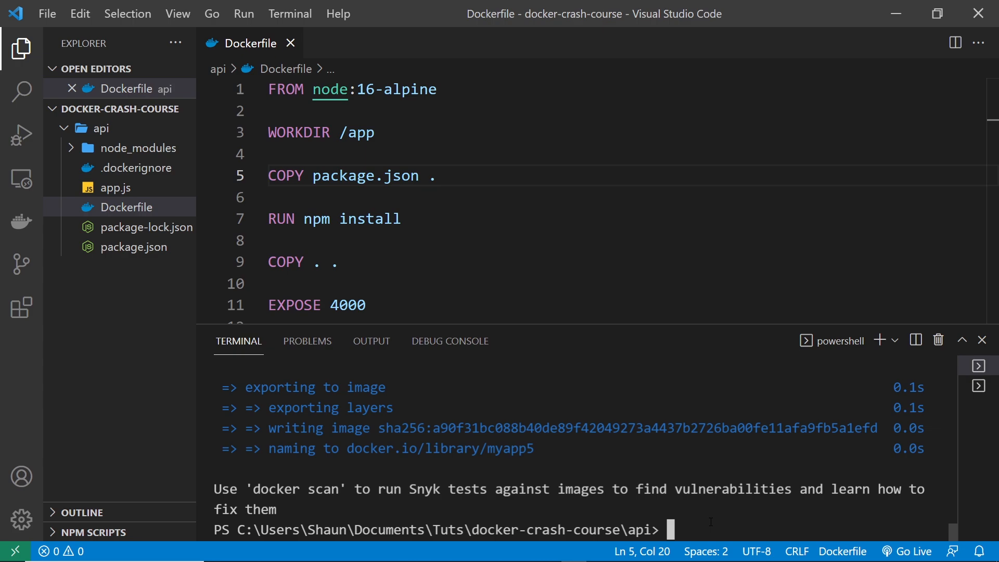
Type 'docker run --name myapp5_c -p 4000:4000 myapp5' in the terminal without running it.
text(docker)
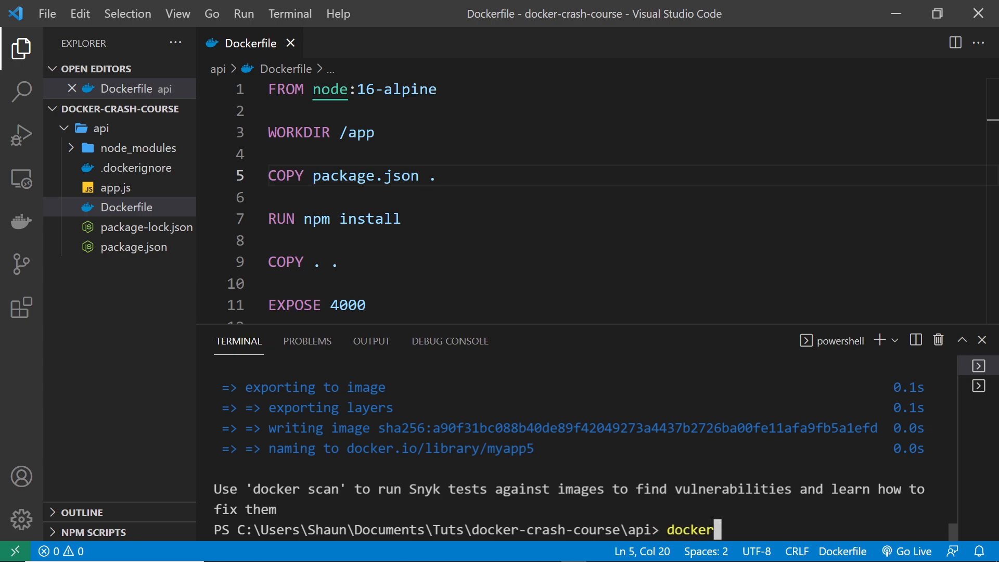
text(run)
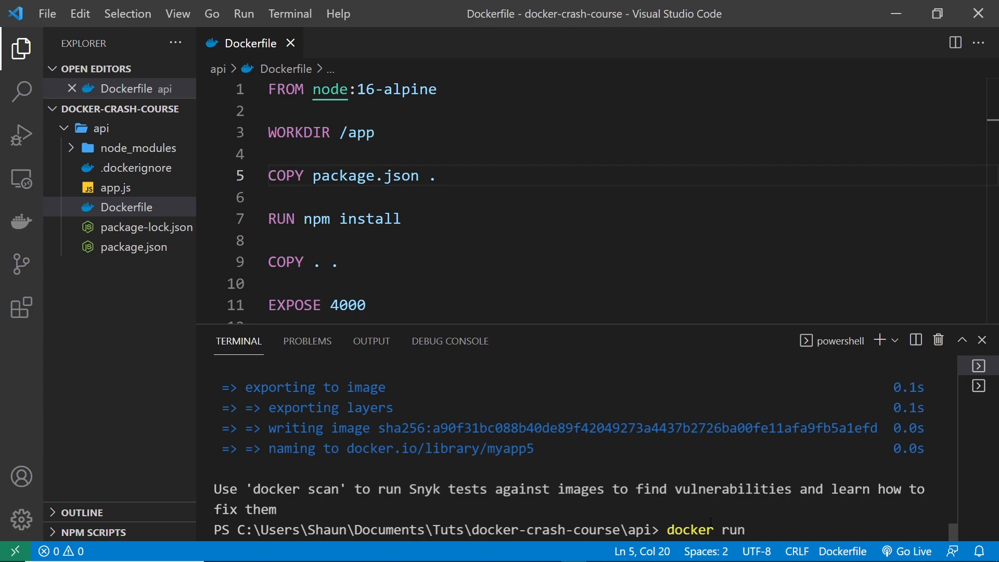
text(--name my)
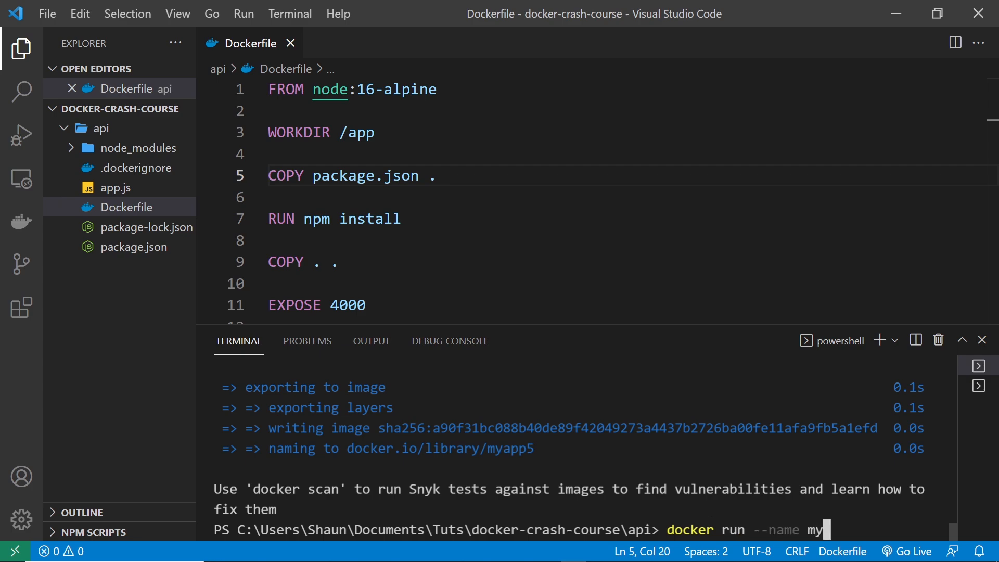
text(app5_c)
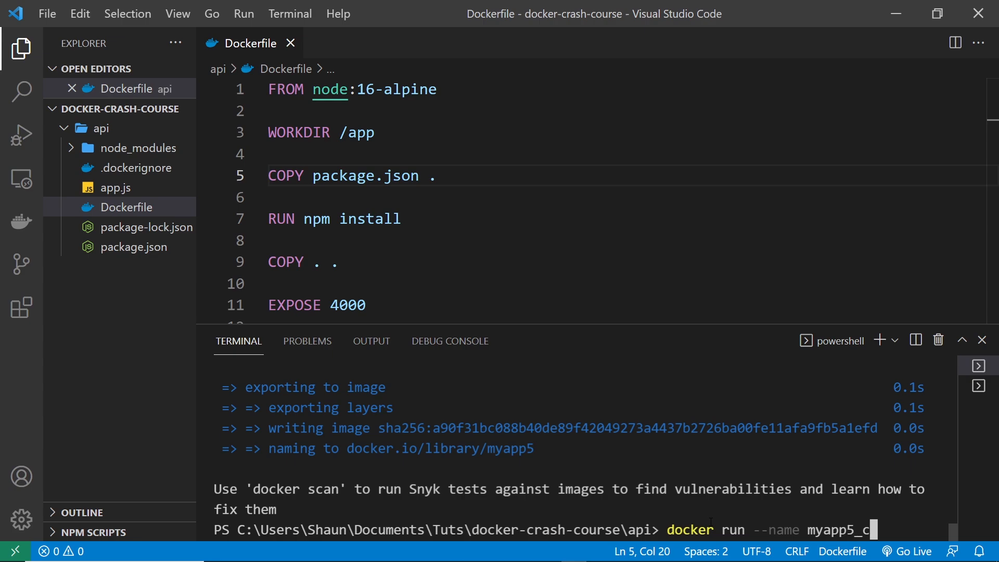
text(-)
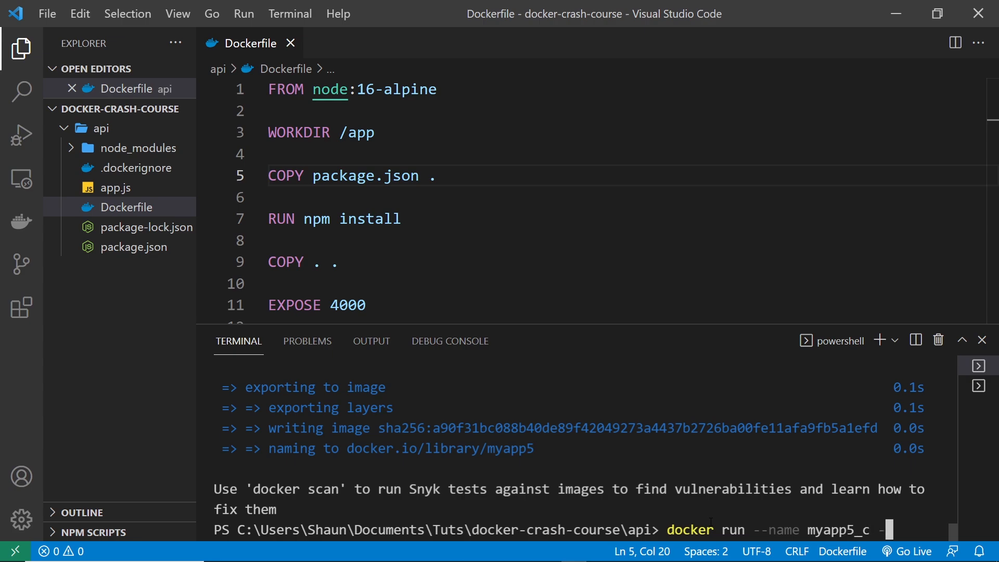
text(p)
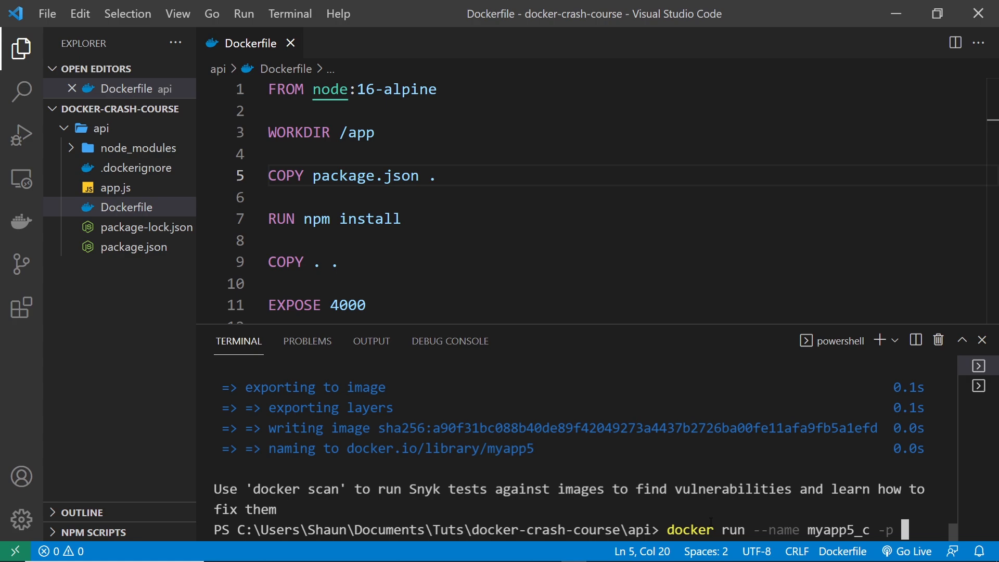
text(4000:4000)
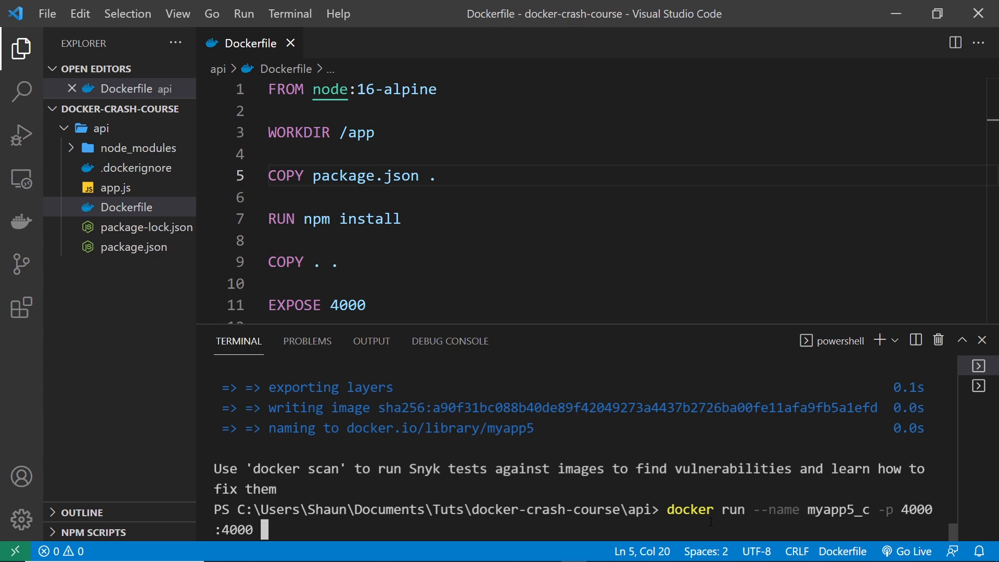
text(myapp5)
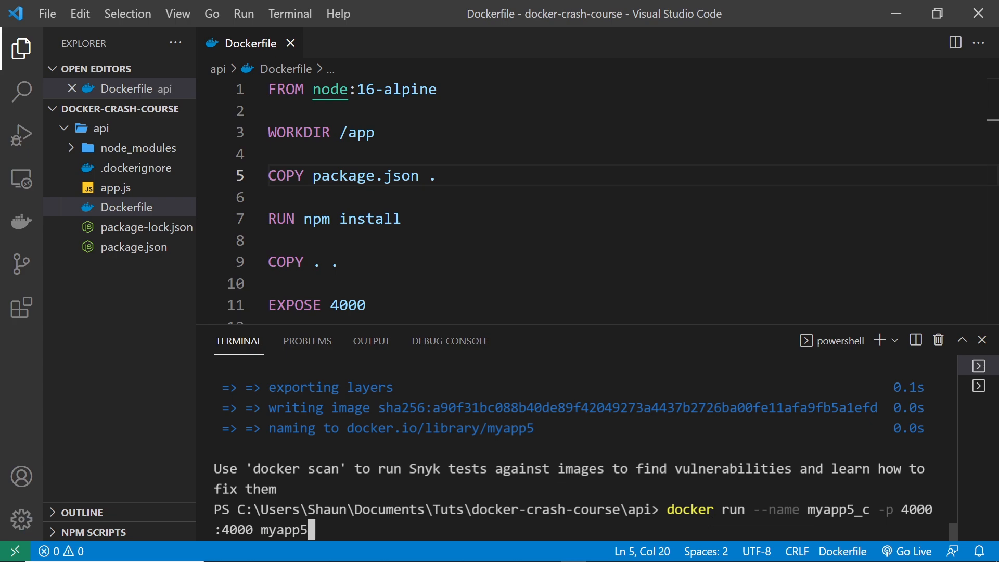